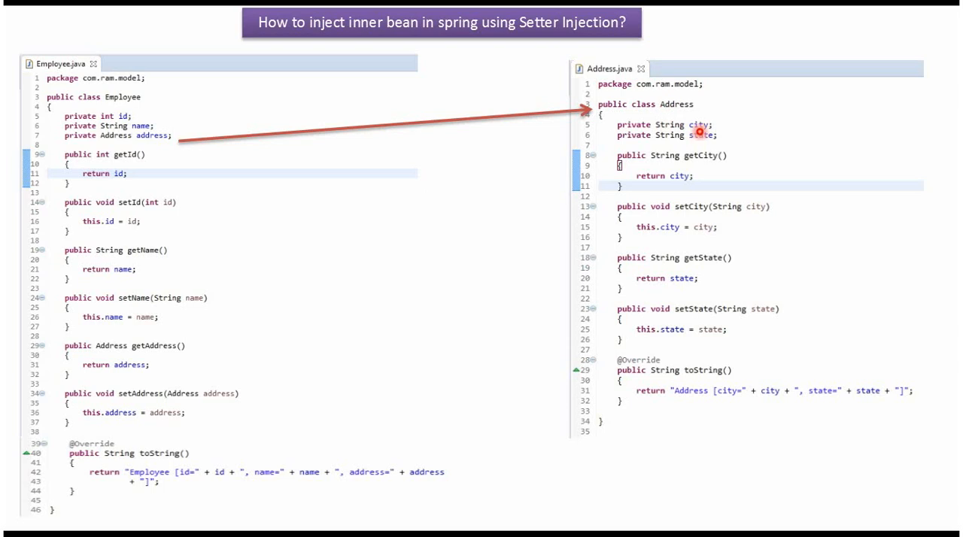
mouse_move(697, 155)
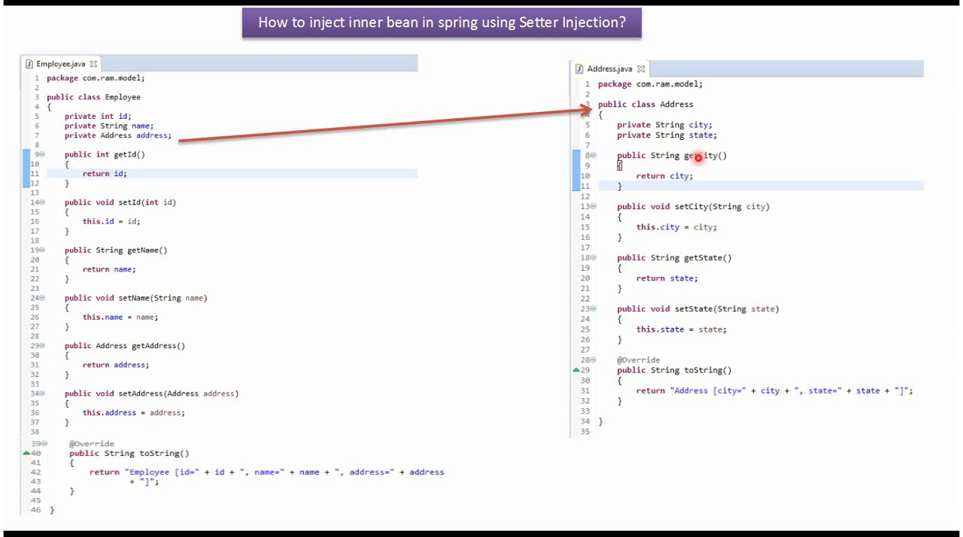
mouse_move(695, 343)
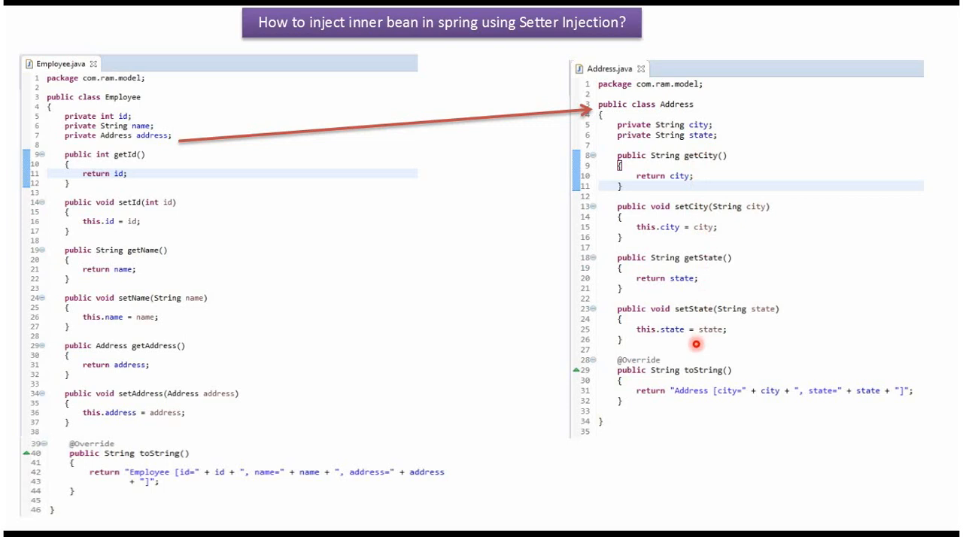
mouse_move(708, 136)
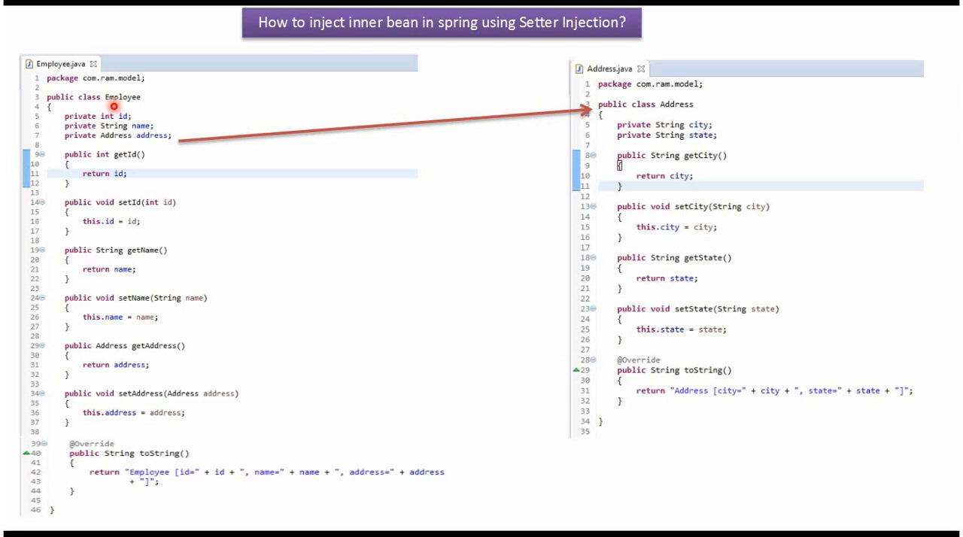
mouse_move(122, 124)
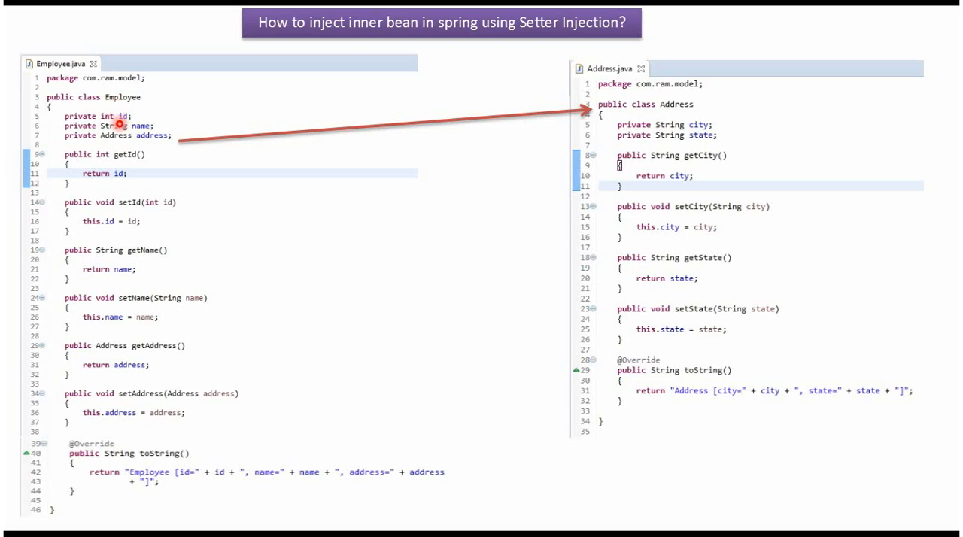
mouse_move(141, 140)
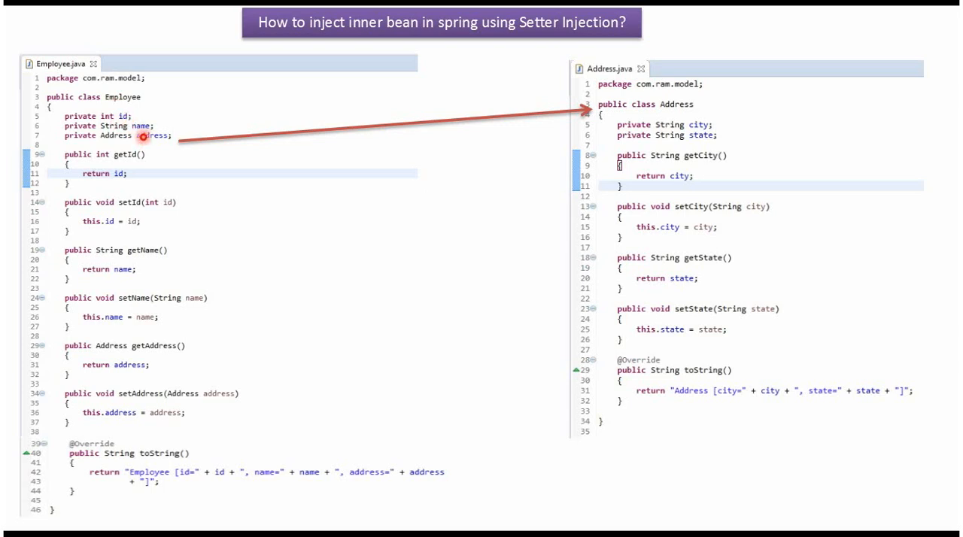
mouse_move(148, 268)
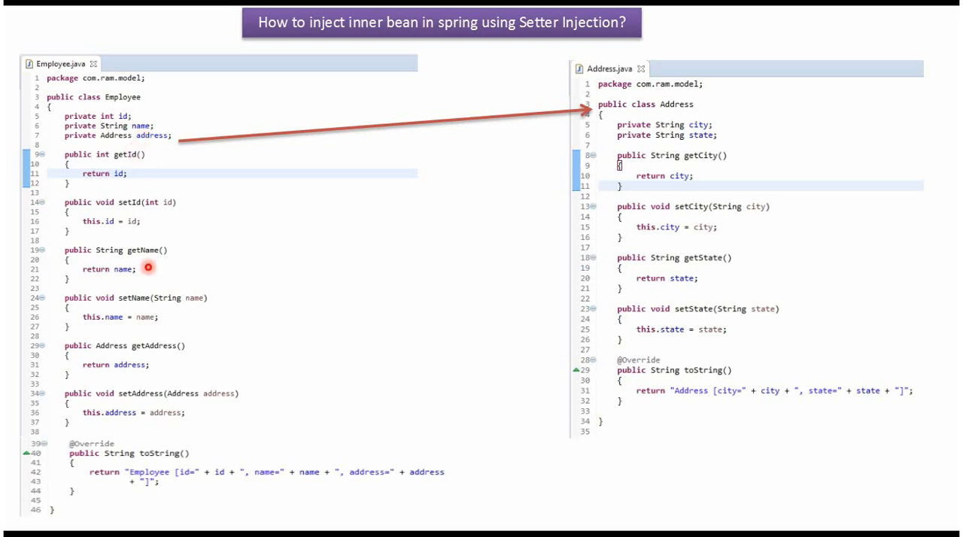
mouse_move(140, 462)
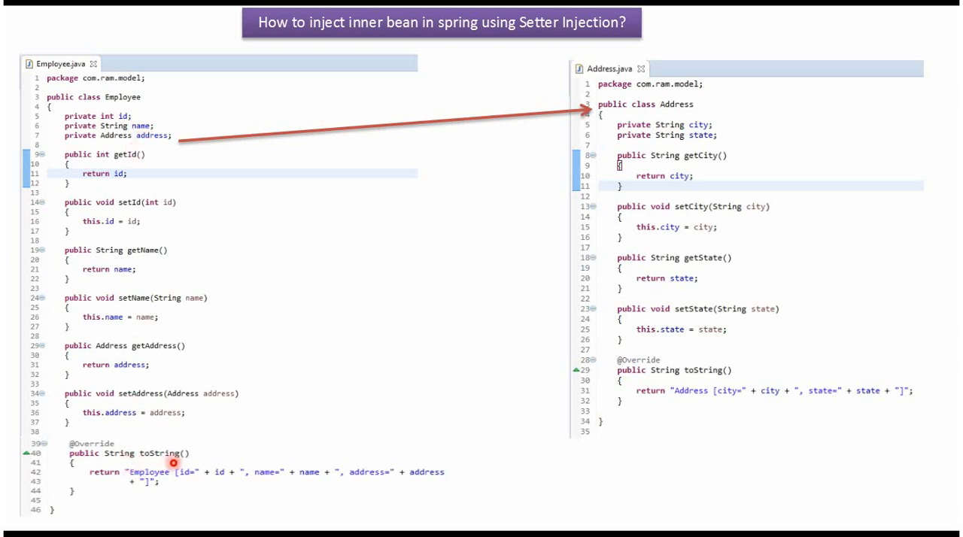
mouse_move(284, 490)
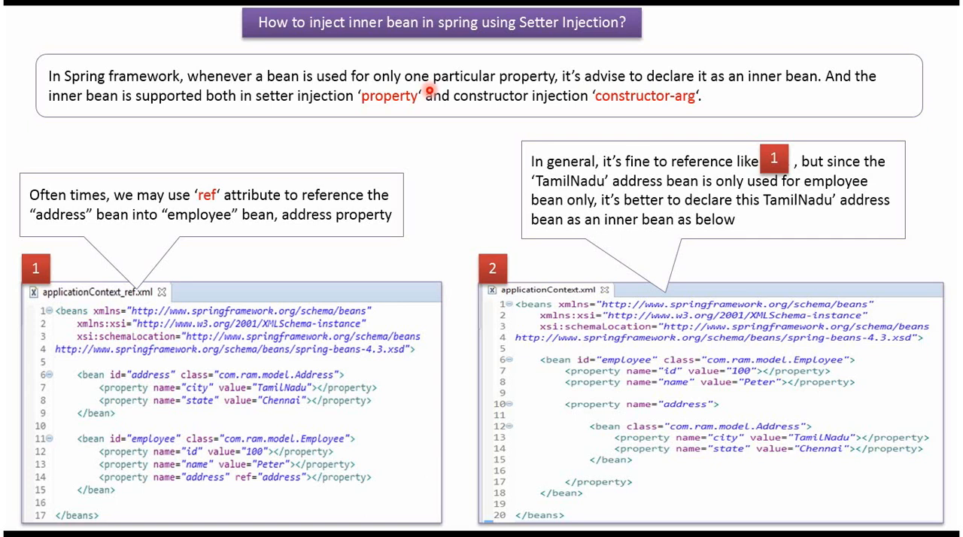
mouse_move(429, 114)
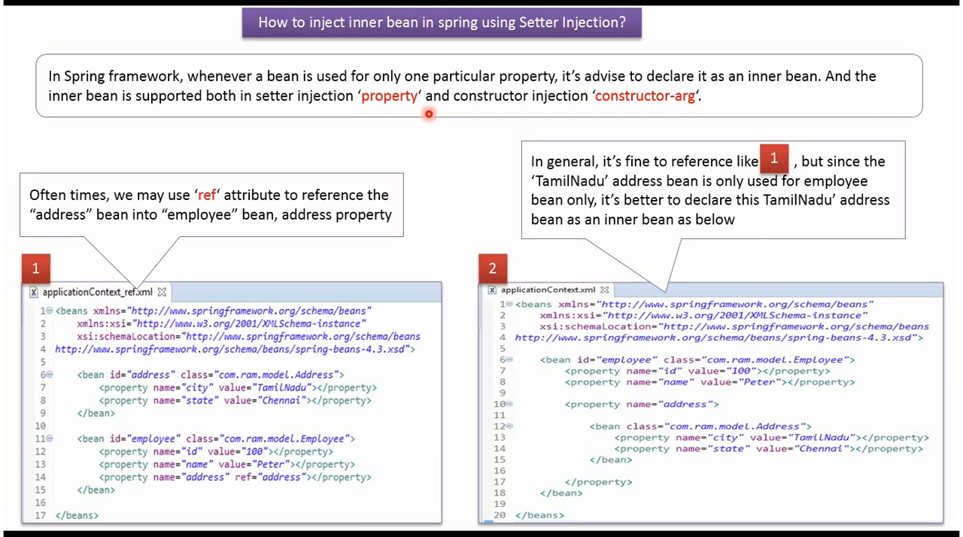
mouse_move(247, 487)
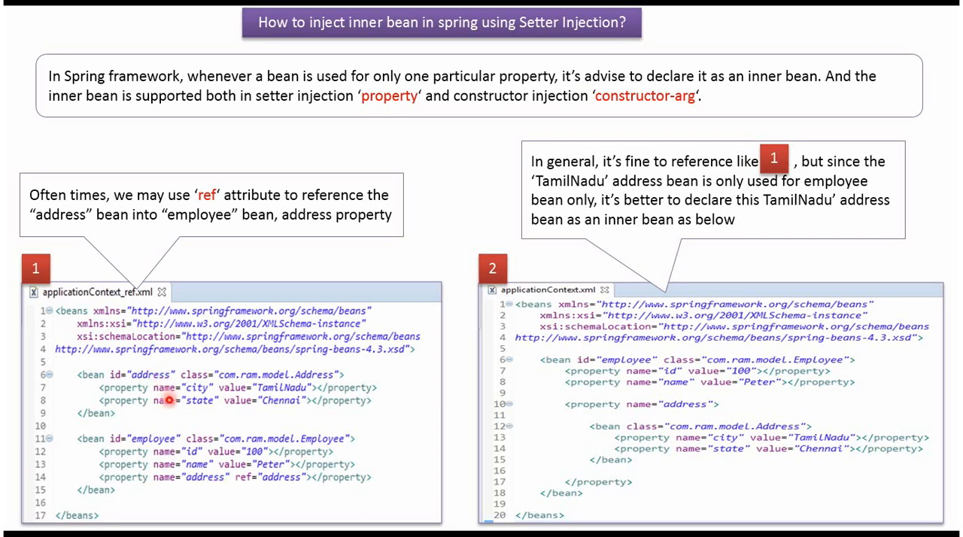
mouse_move(231, 483)
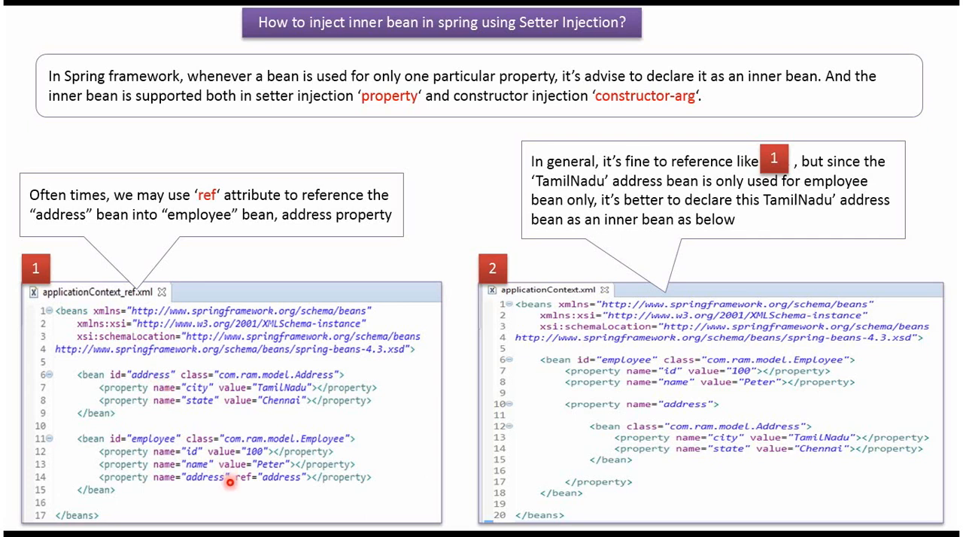
mouse_move(586, 425)
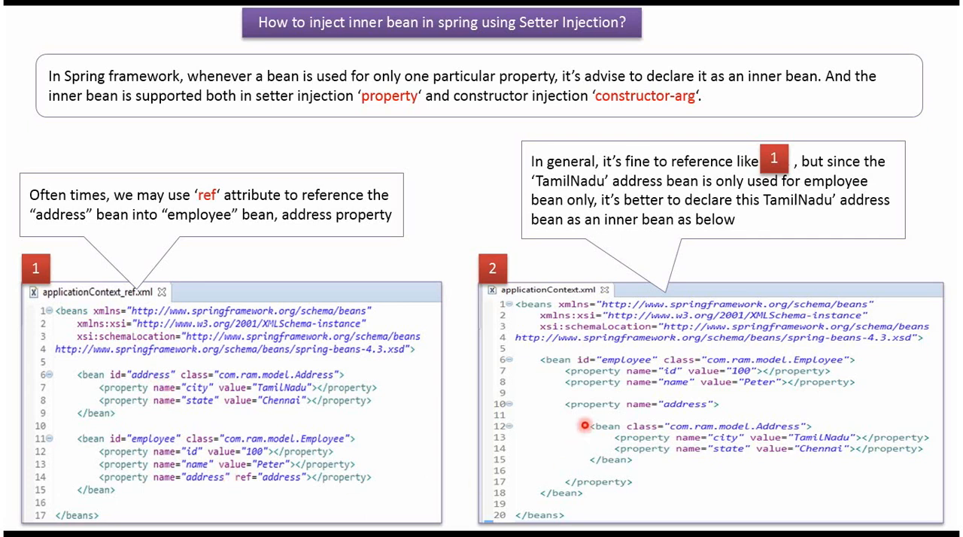
mouse_move(714, 489)
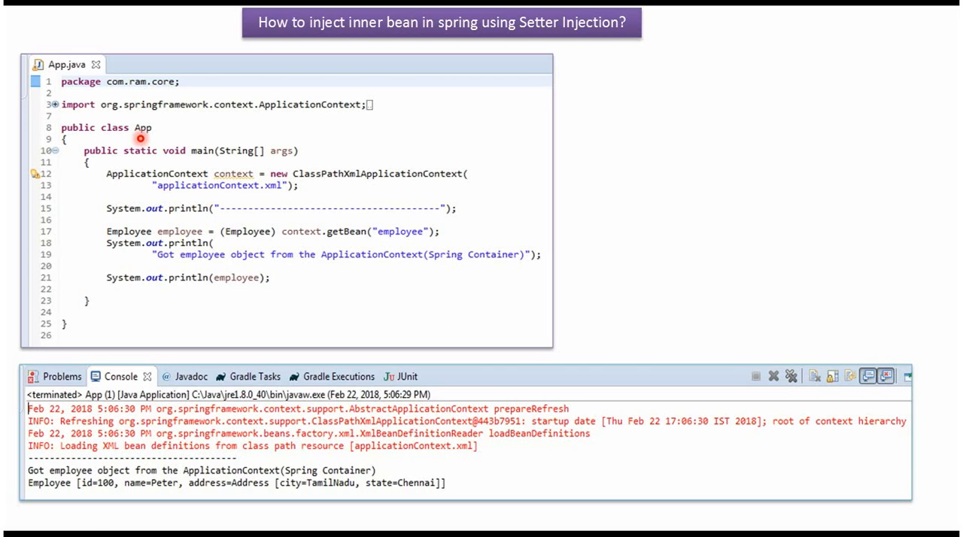
mouse_move(220, 186)
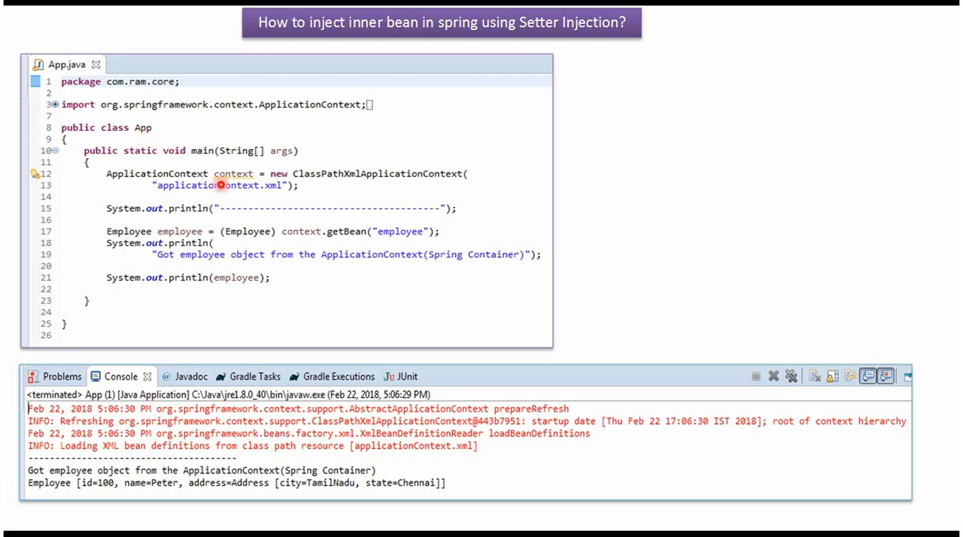
mouse_move(244, 185)
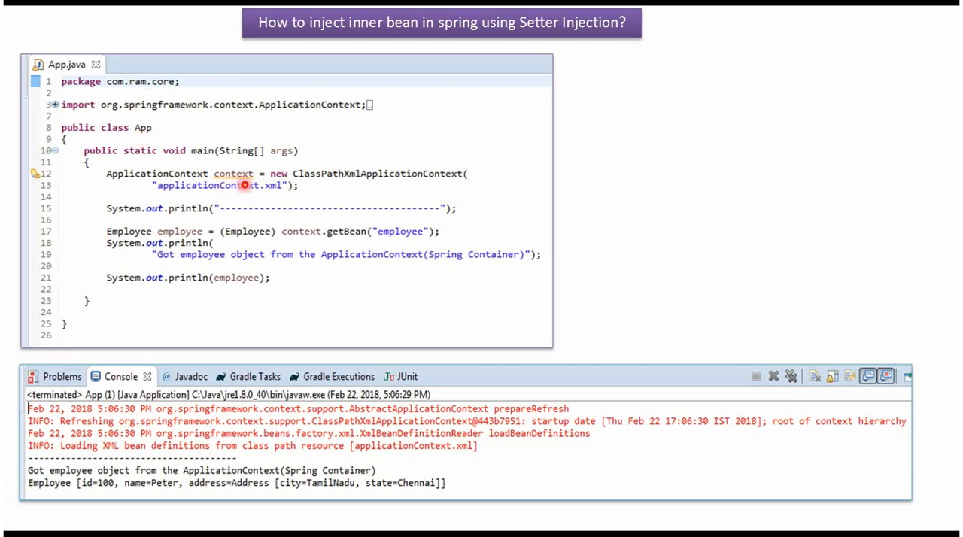
mouse_move(183, 196)
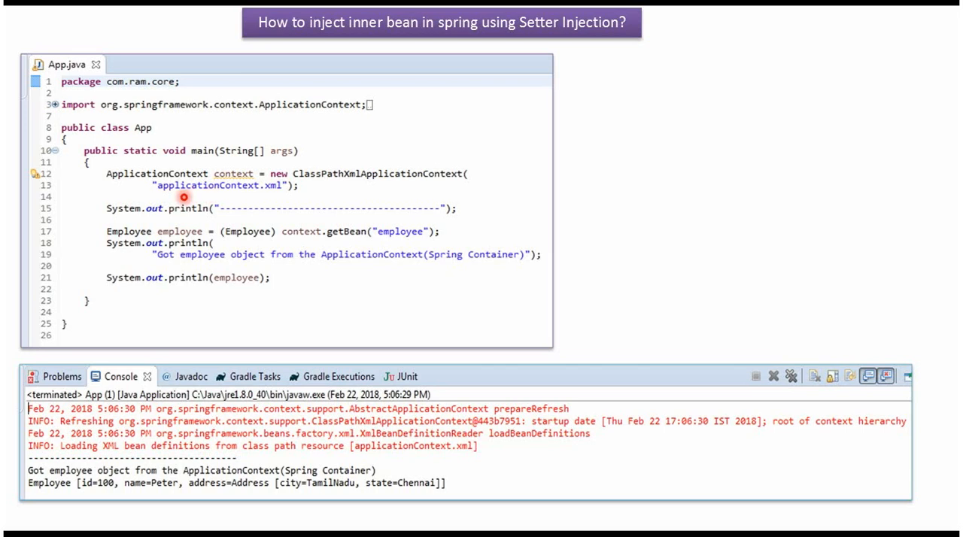
mouse_move(319, 218)
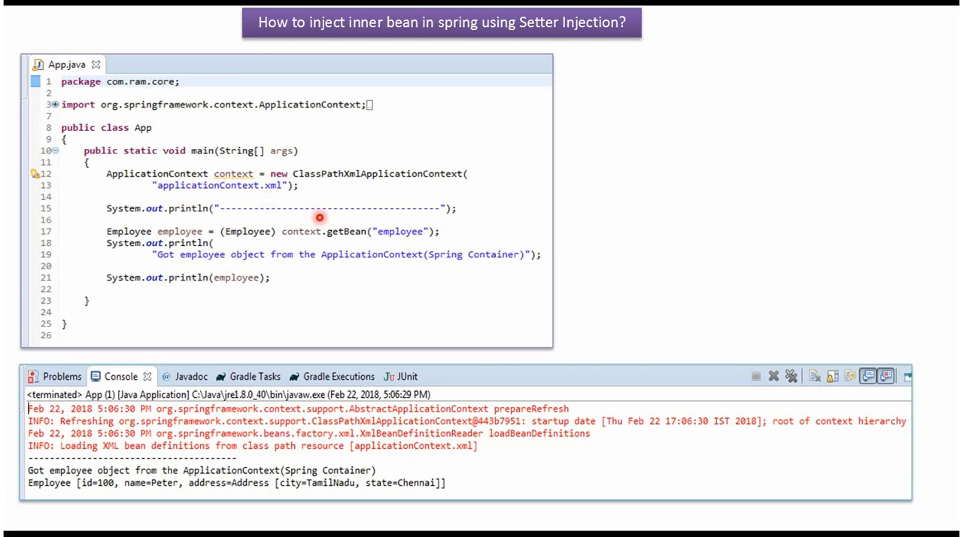
mouse_move(365, 239)
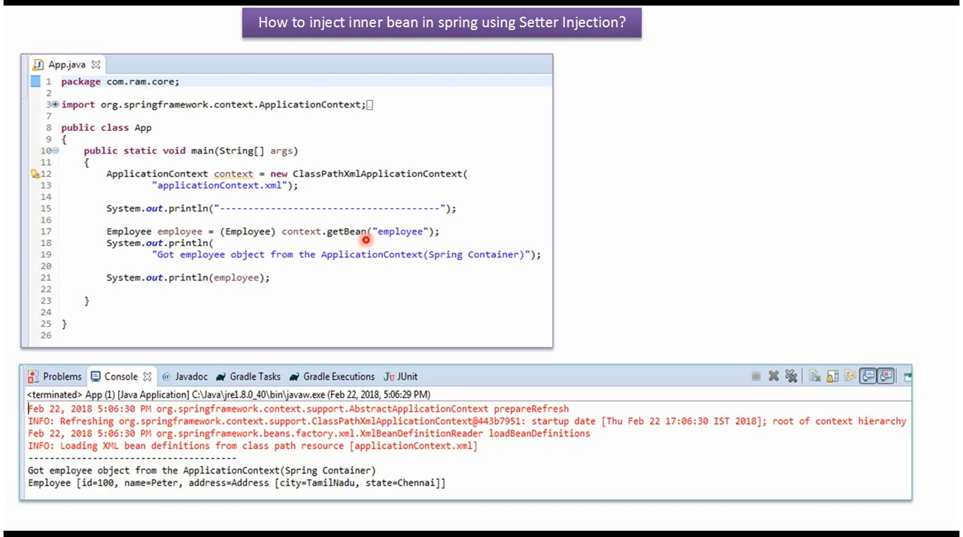
mouse_move(188, 232)
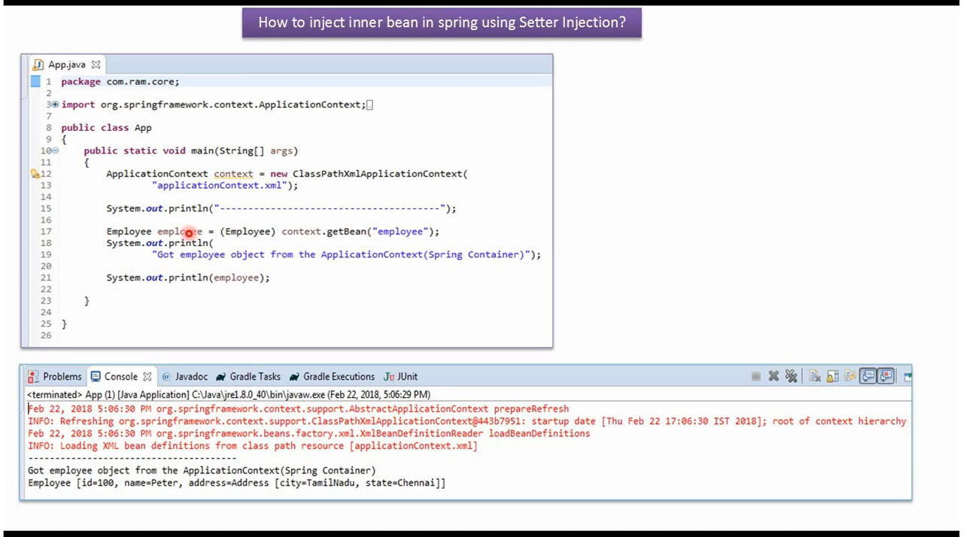